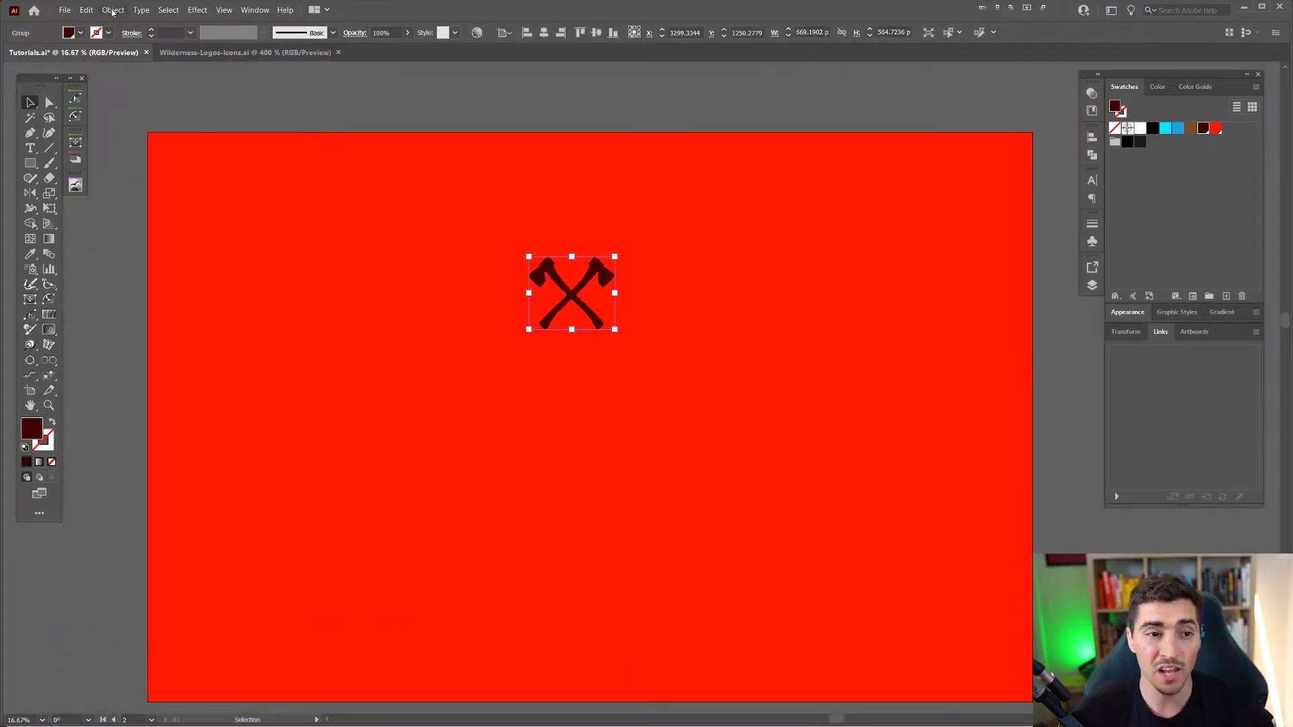
- Repeat the selected crossed-axe icon as a grid and nudge it toward the upper left
{"action": "left_click", "coordinate": [113, 9]}
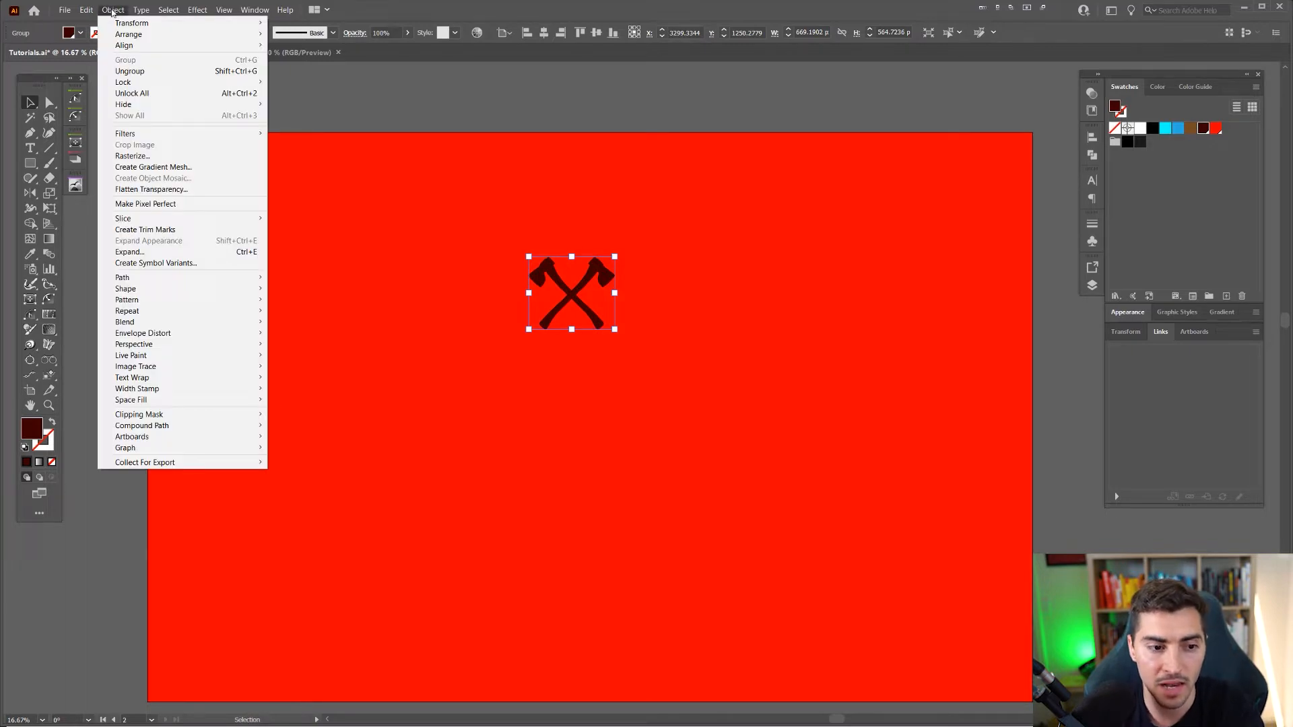
{"action": "mouse_move", "coordinate": [127, 312]}
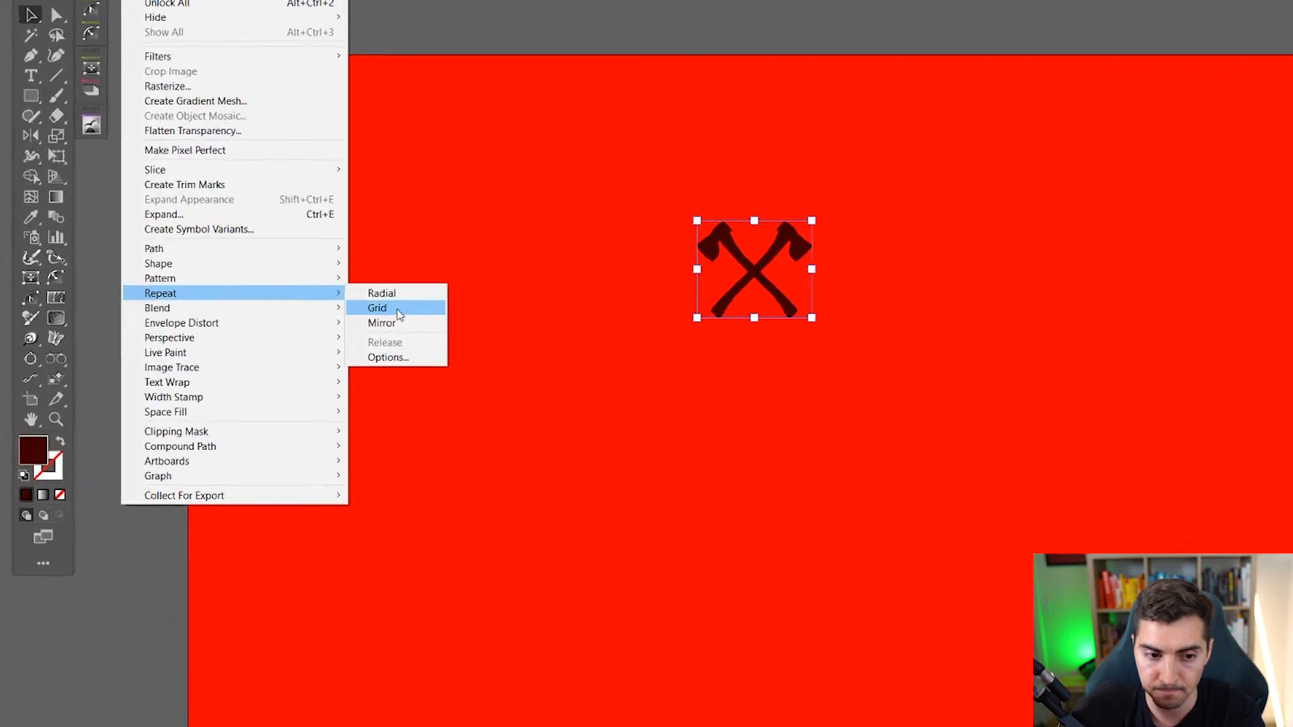
{"action": "left_click", "coordinate": [377, 307]}
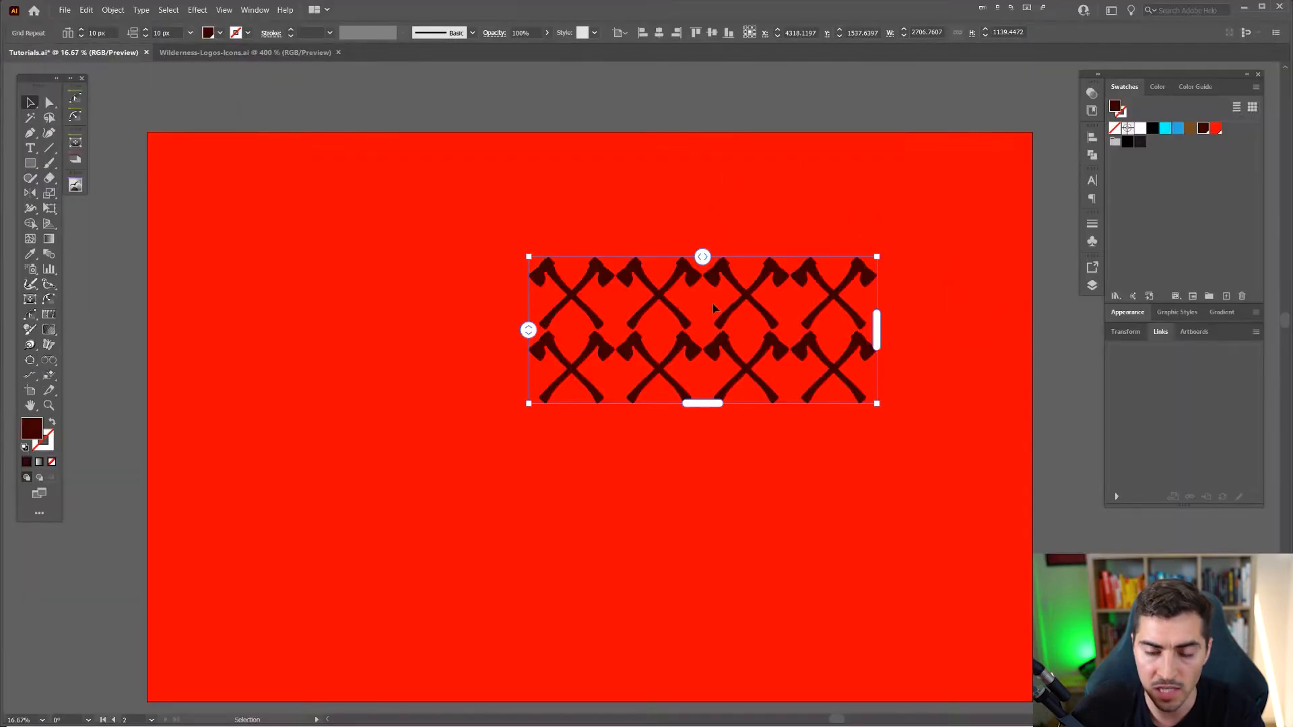
{"action": "left_click_drag", "start_coordinate": [702, 330], "coordinate": [611, 330]}
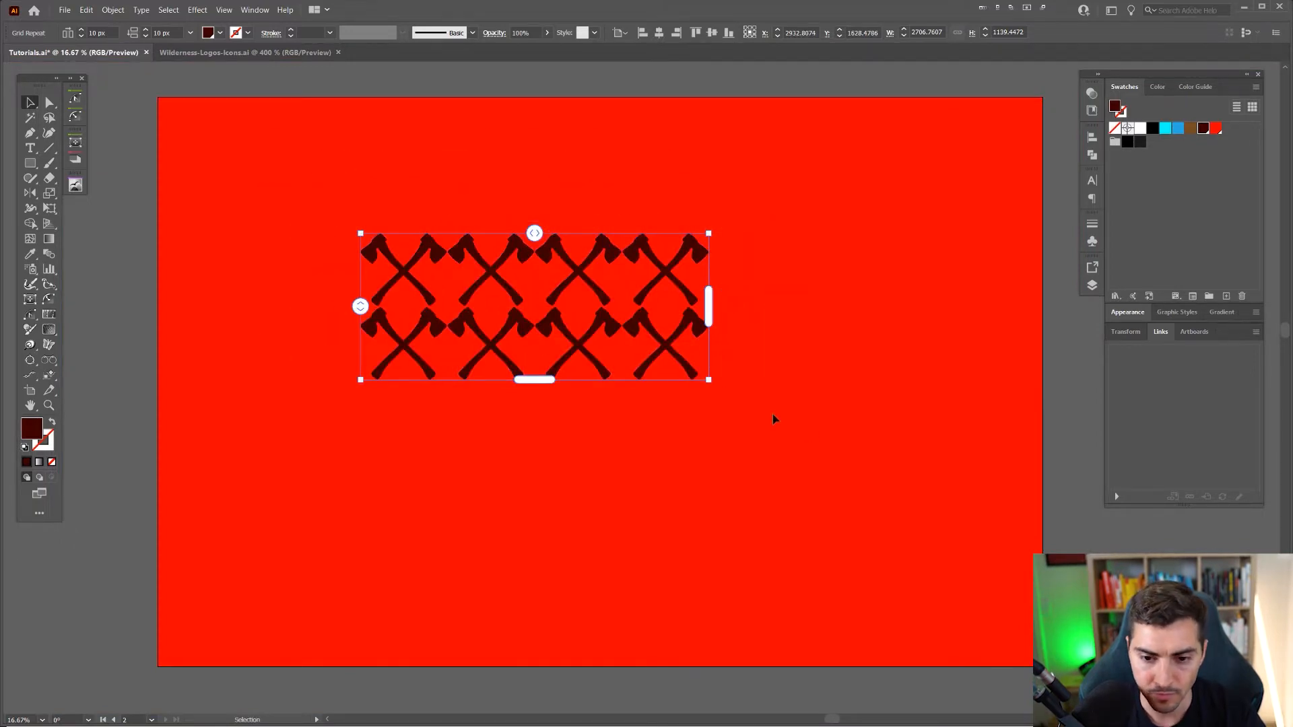
- Enlarge the icons, stretch the grid to the artboard edges and tighten spacing to three rows
{"action": "left_click_drag", "start_coordinate": [709, 379], "coordinate": [843, 436]}
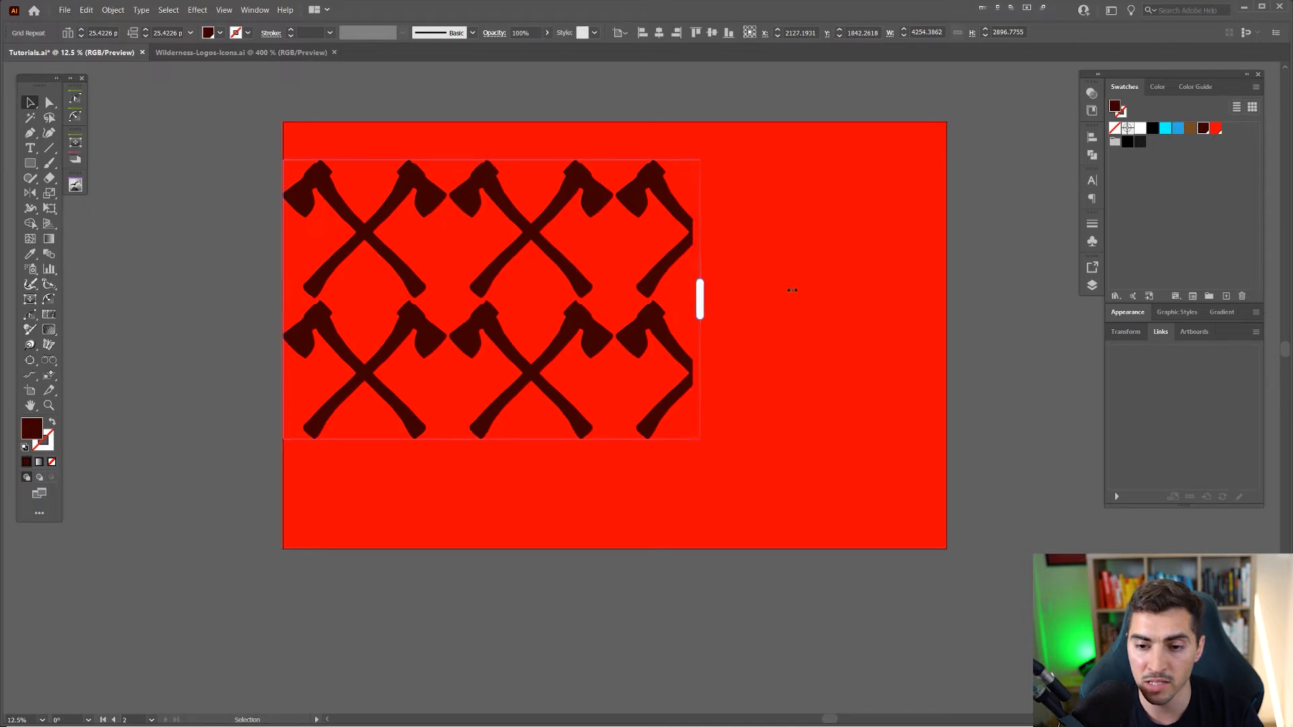
{"action": "left_click_drag", "start_coordinate": [699, 301], "coordinate": [945, 300]}
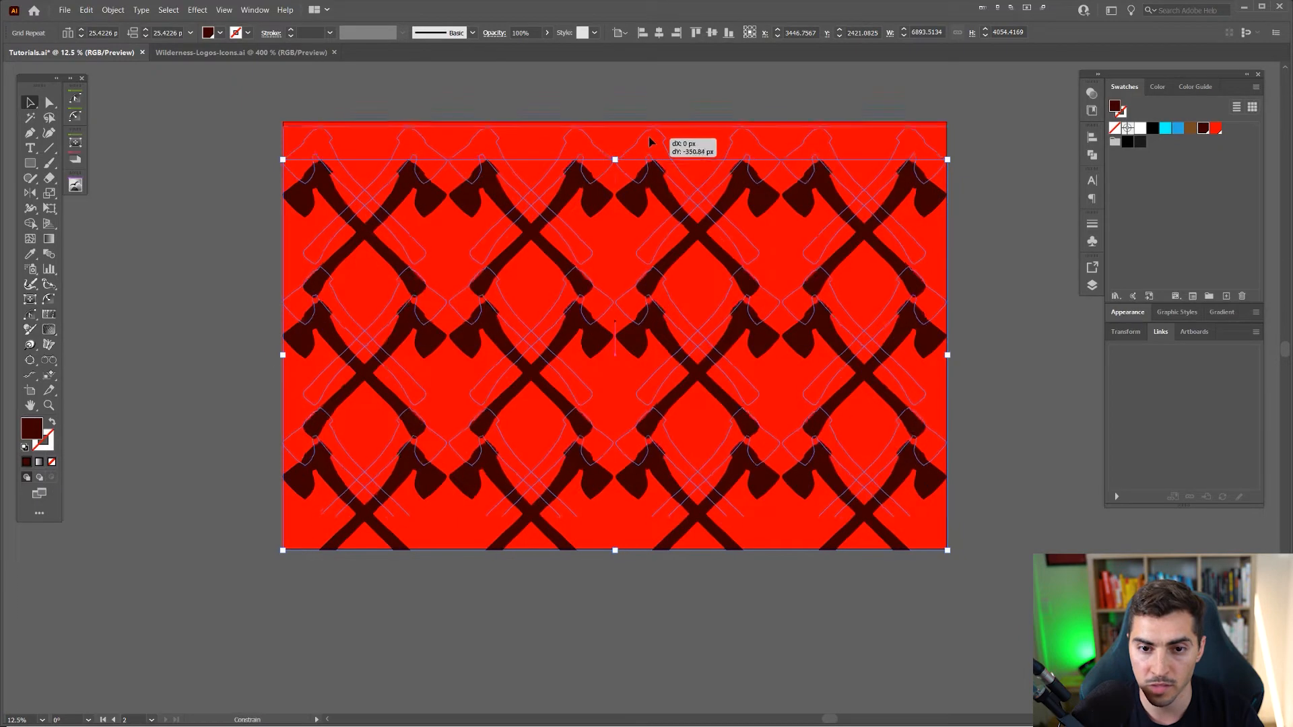
{"action": "left_click_drag", "start_coordinate": [614, 160], "coordinate": [614, 532]}
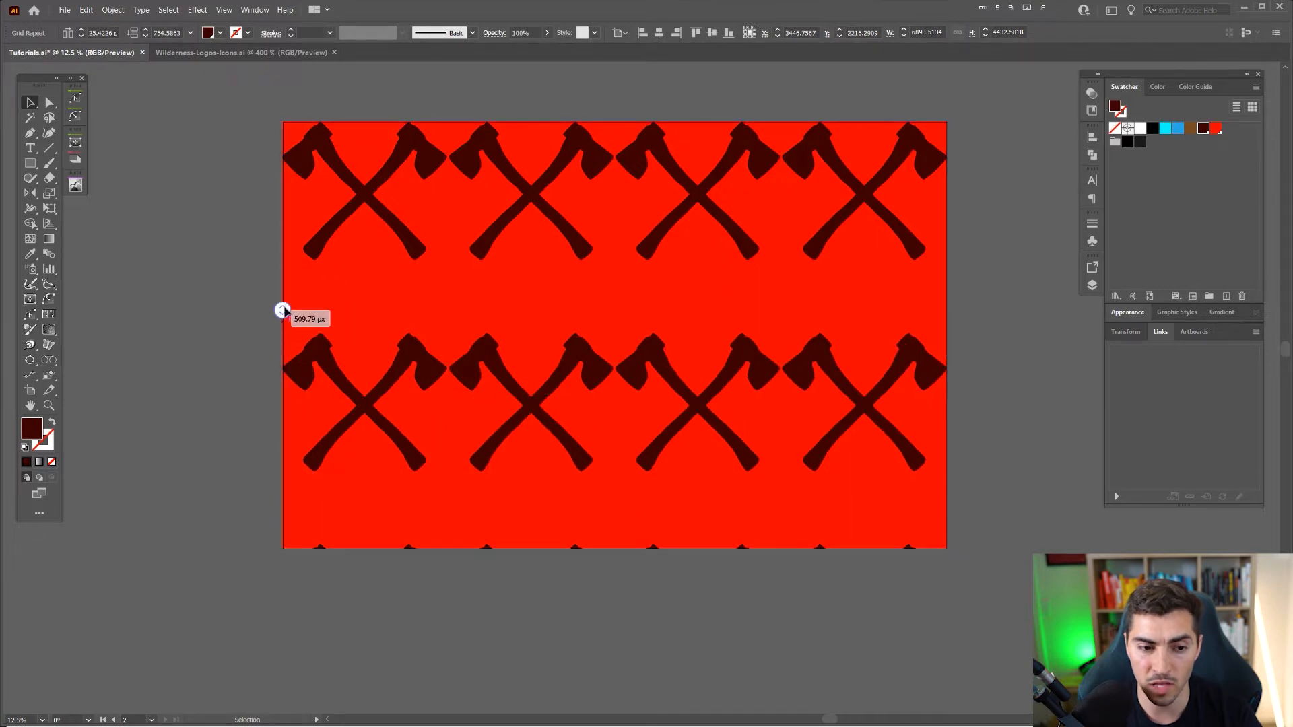
{"action": "left_click_drag", "start_coordinate": [283, 311], "coordinate": [282, 335]}
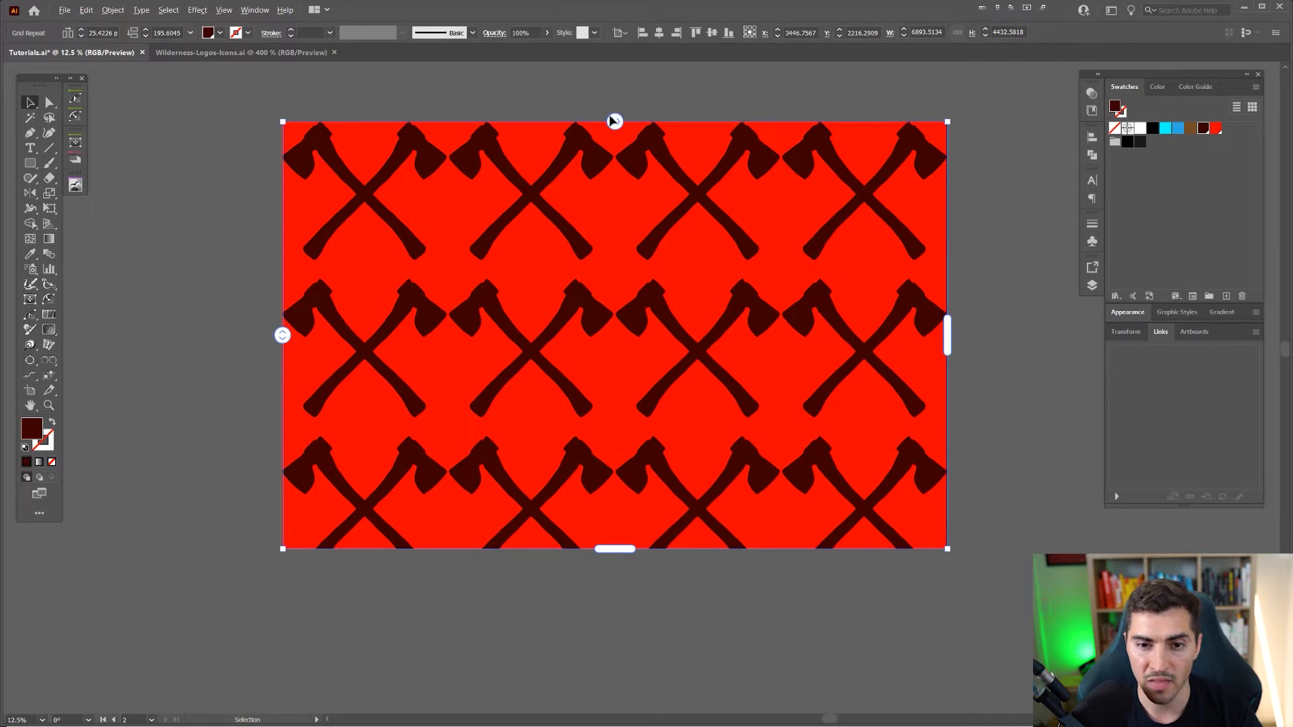
{"action": "left_click_drag", "start_coordinate": [614, 121], "coordinate": [652, 149]}
{"action": "type", "text": "130"}
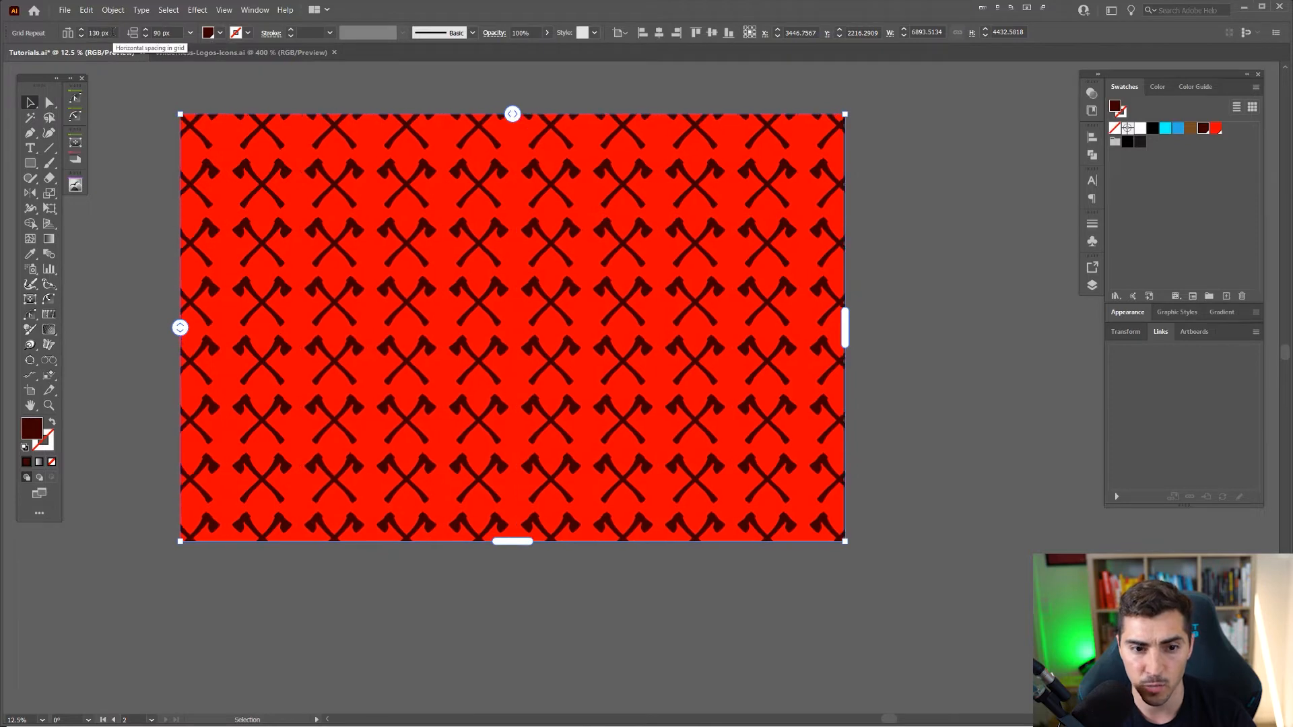
- Set the grid spacing to 170 so small axes tile the artboard, then deselect to view it
{"action": "type", "text": "170"}
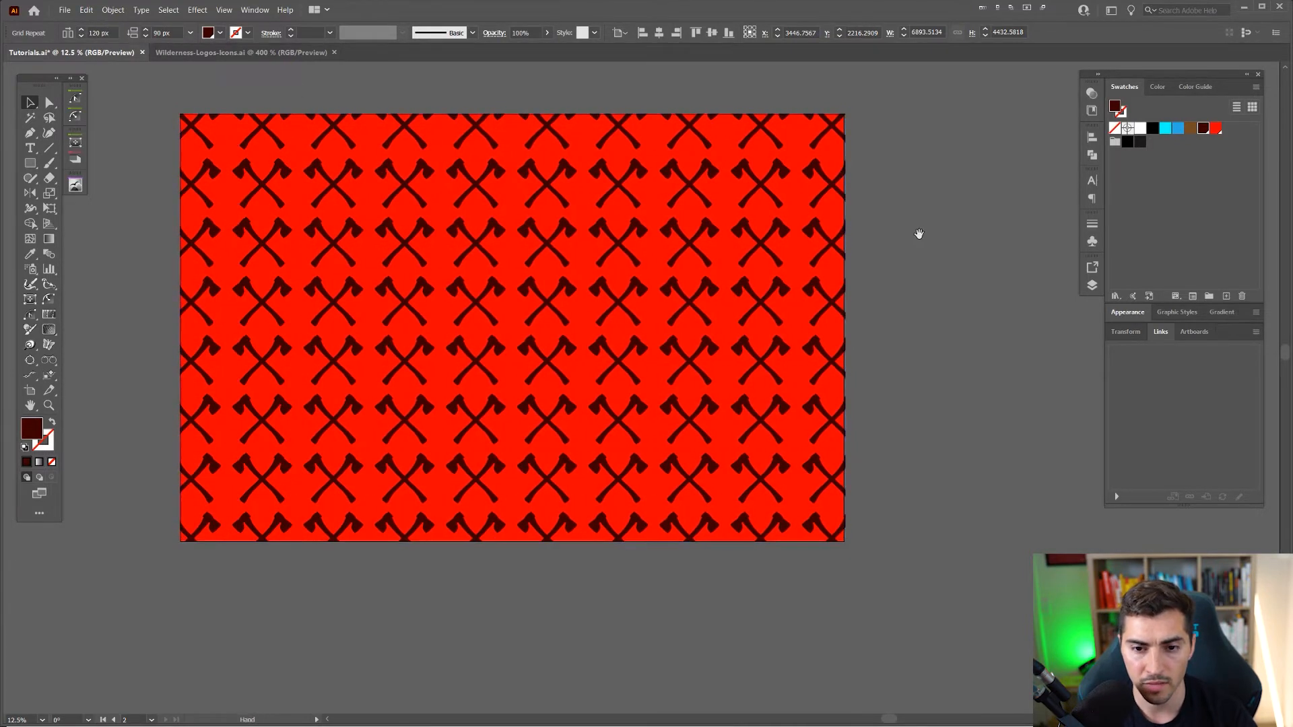
{"action": "left_click", "coordinate": [512, 326]}
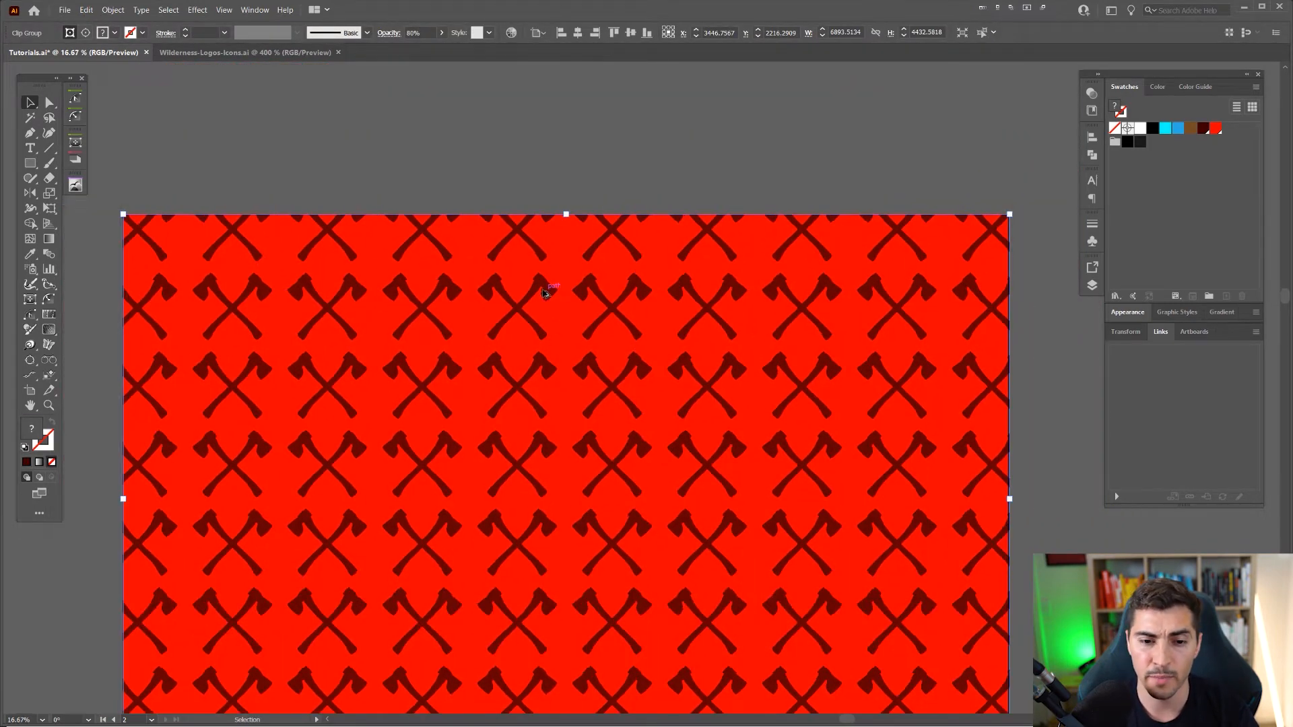
{"action": "mouse_move", "coordinate": [509, 228]}
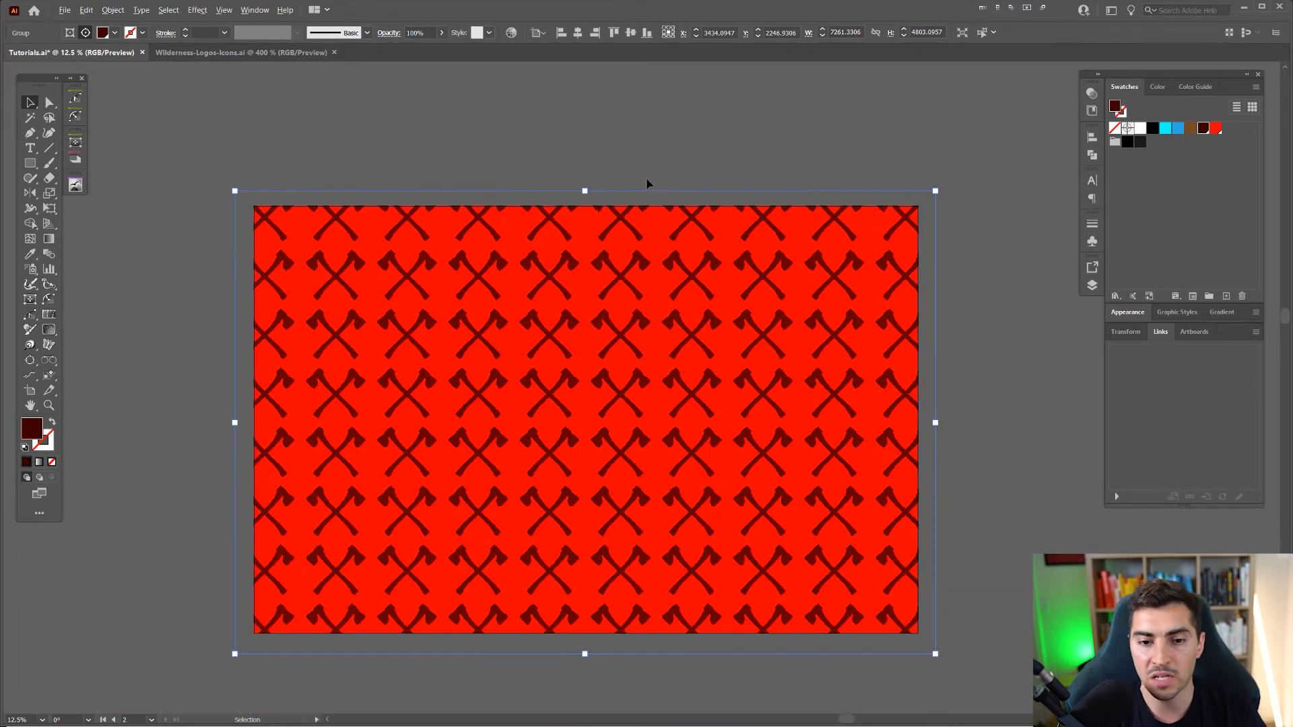
- Clip the axe grid to the red artboard rectangle as one clipped group
{"action": "left_click", "coordinate": [31, 148]}
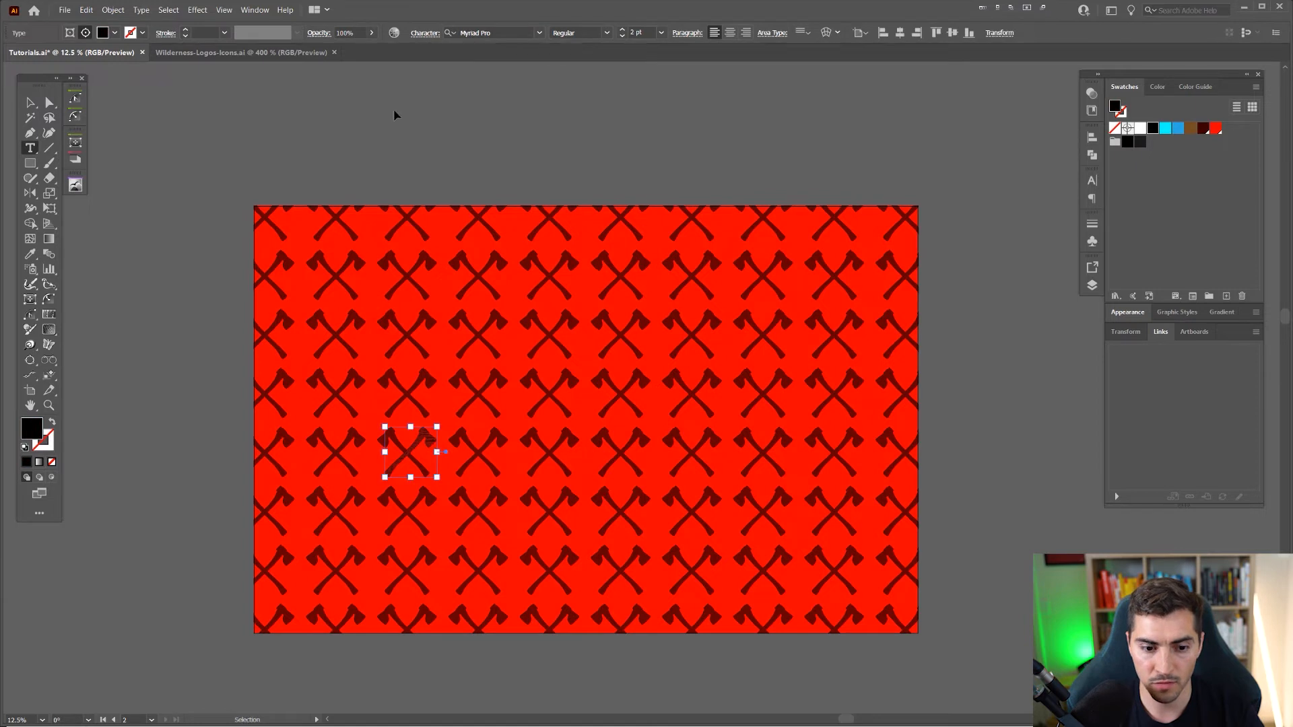
- Add white 'HUNTER' text across the middle with '2021' above it
{"action": "left_click_drag", "start_coordinate": [393, 109], "coordinate": [660, 183]}
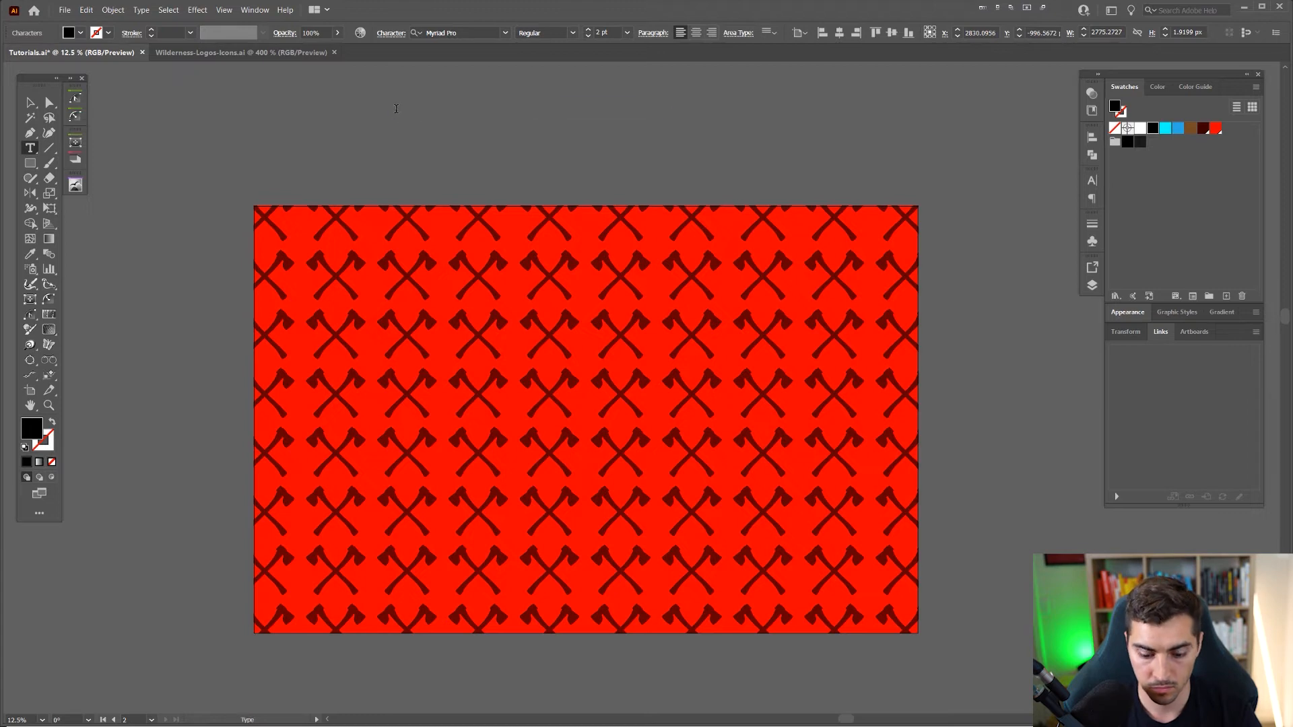
{"action": "type", "text": "HUNTER"}
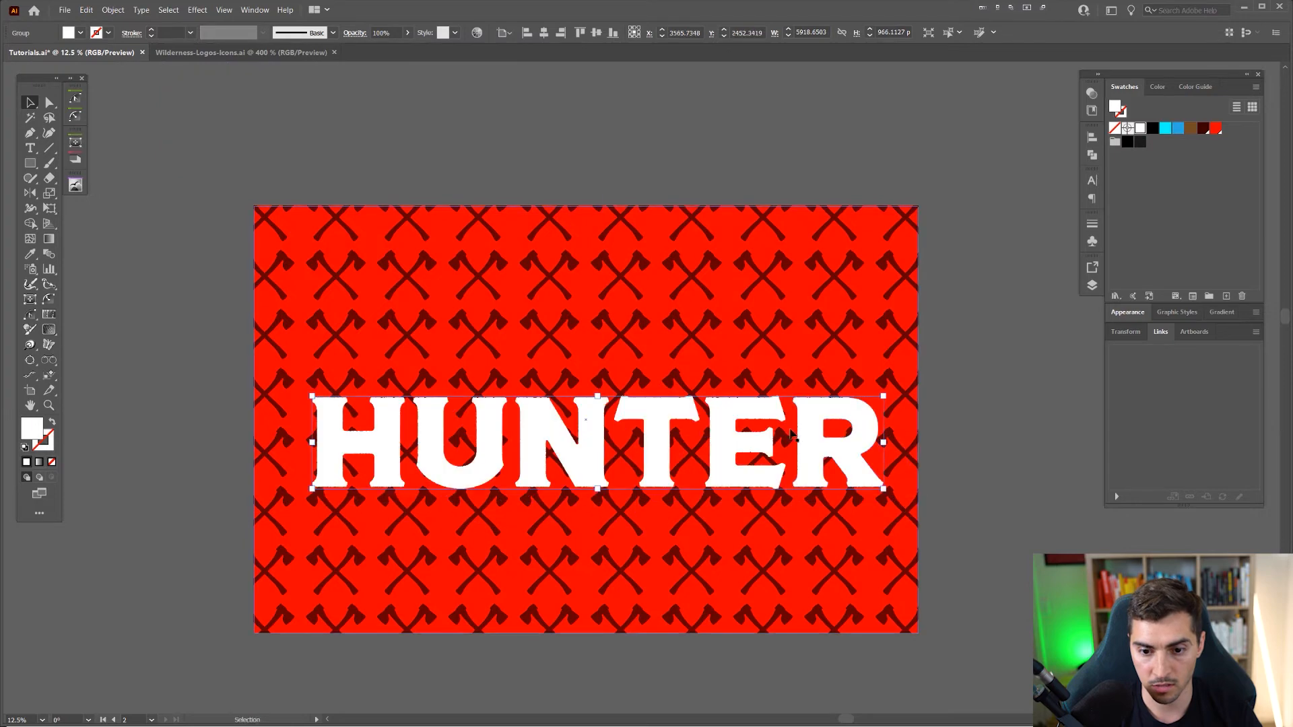
{"action": "left_click", "coordinate": [742, 173]}
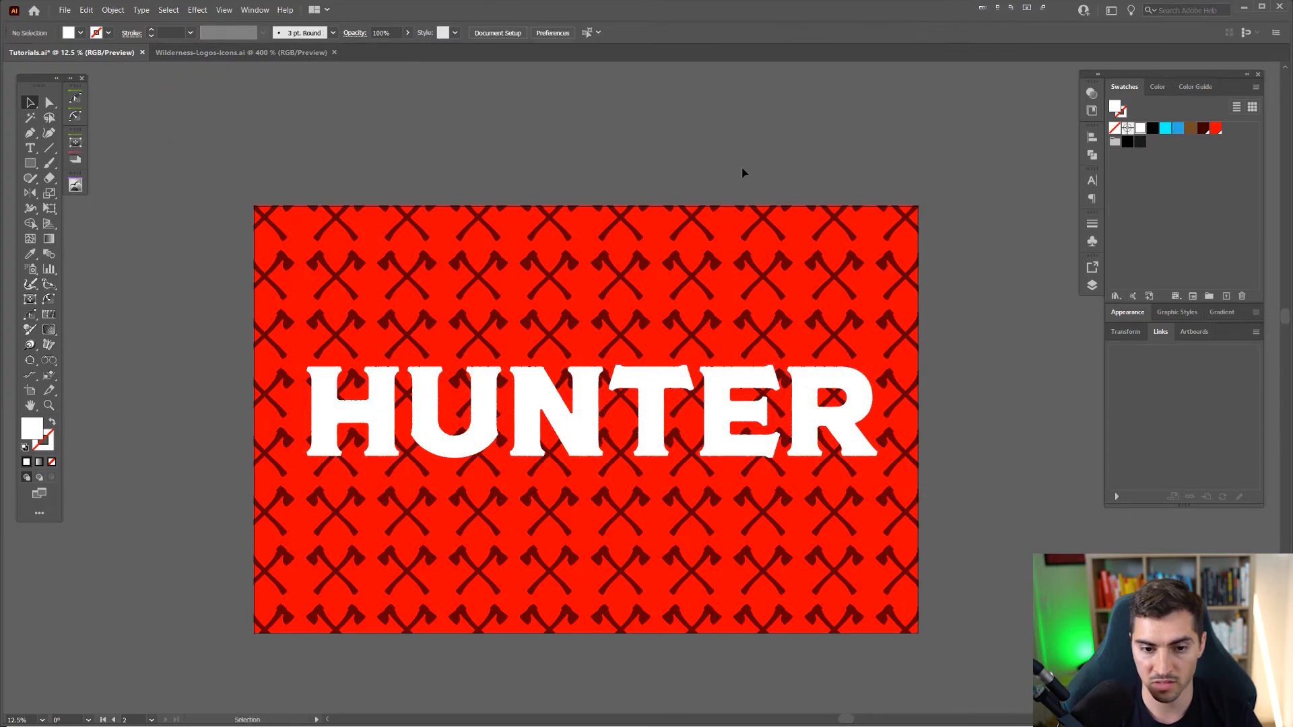
{"action": "type", "text": "2021"}
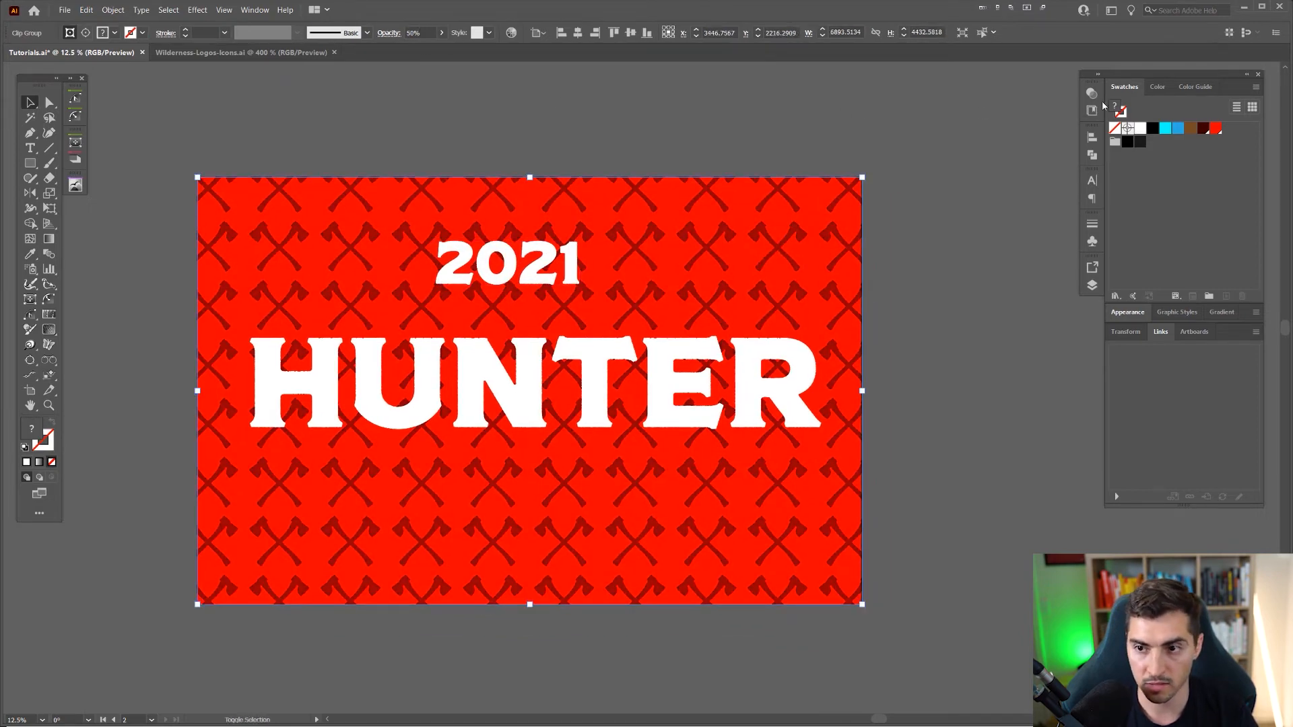
- Set the grid to Multiply at 30% opacity and move the 2021 HUNTER text higher
{"action": "left_click", "coordinate": [964, 107]}
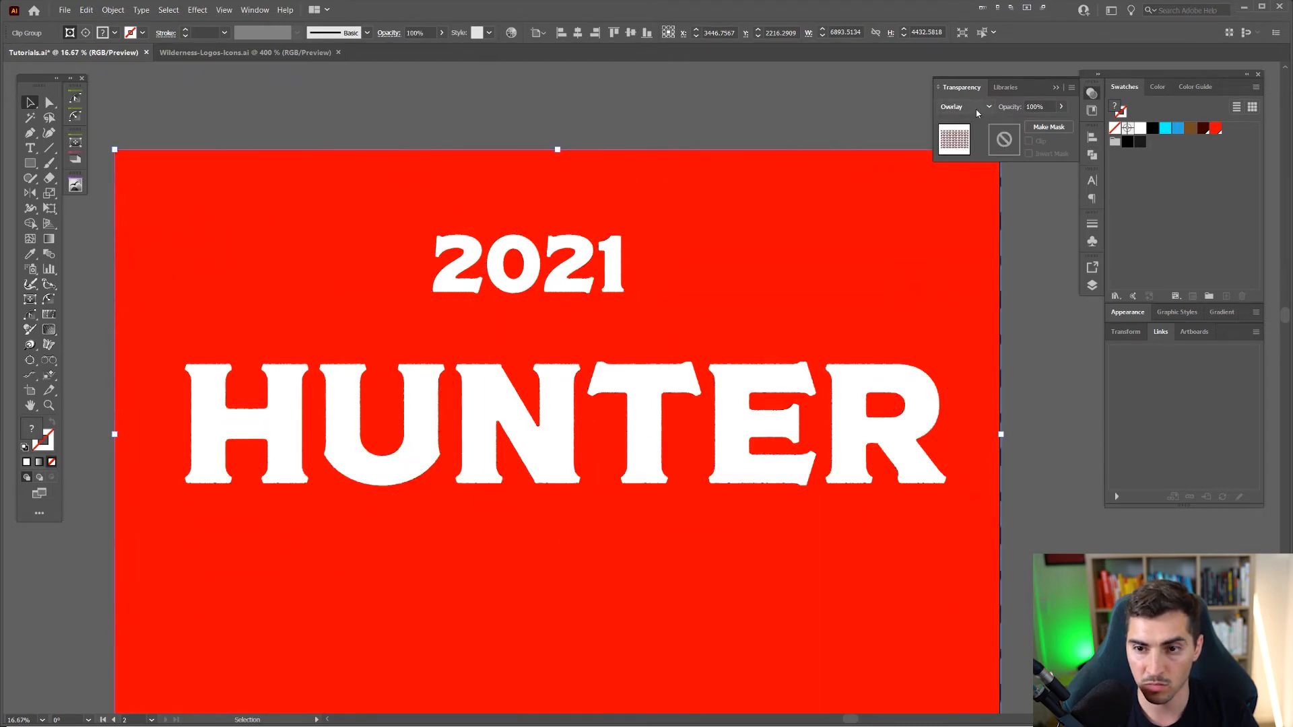
{"action": "left_click", "coordinate": [967, 107]}
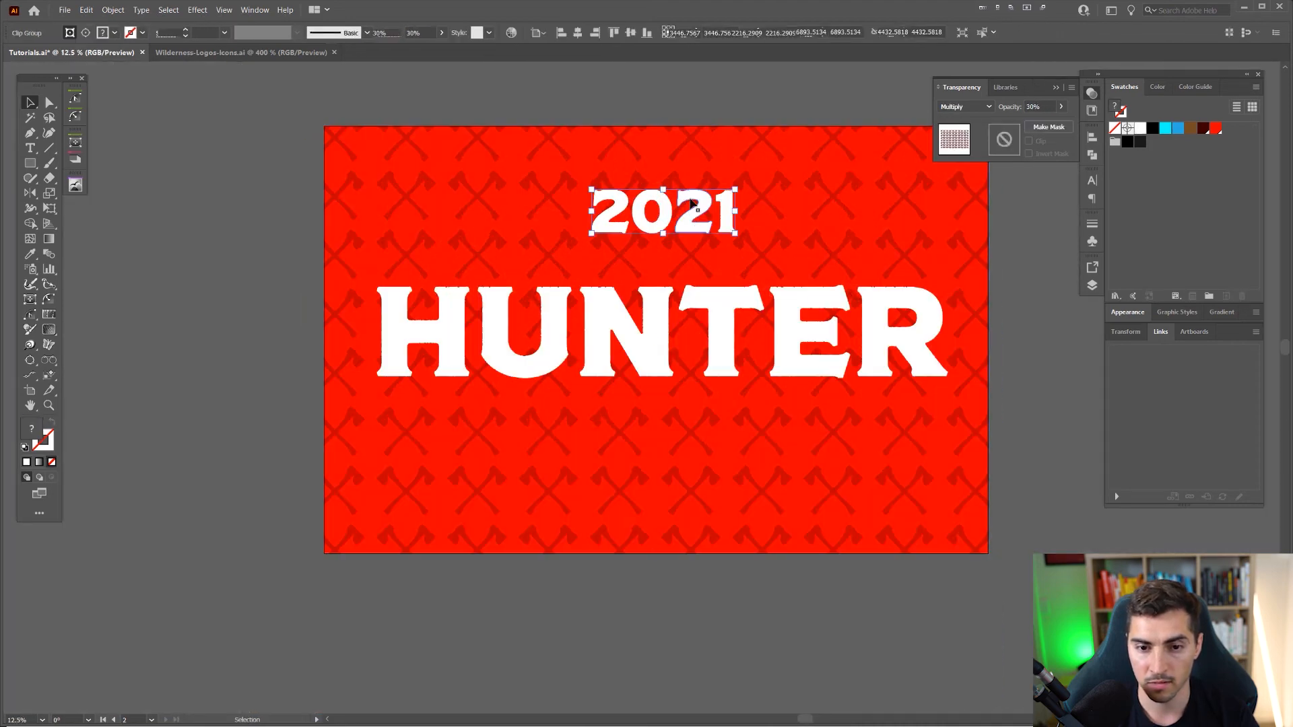
{"action": "left_click_drag", "start_coordinate": [660, 214], "coordinate": [660, 346]}
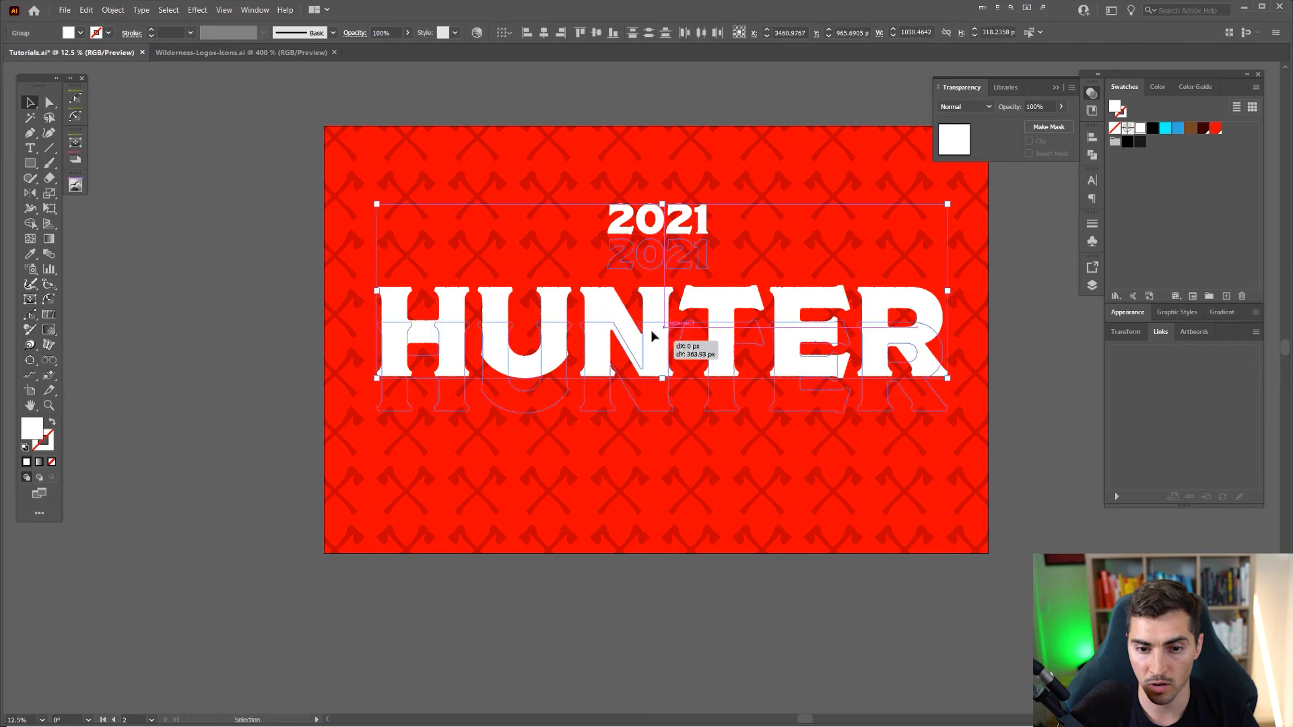